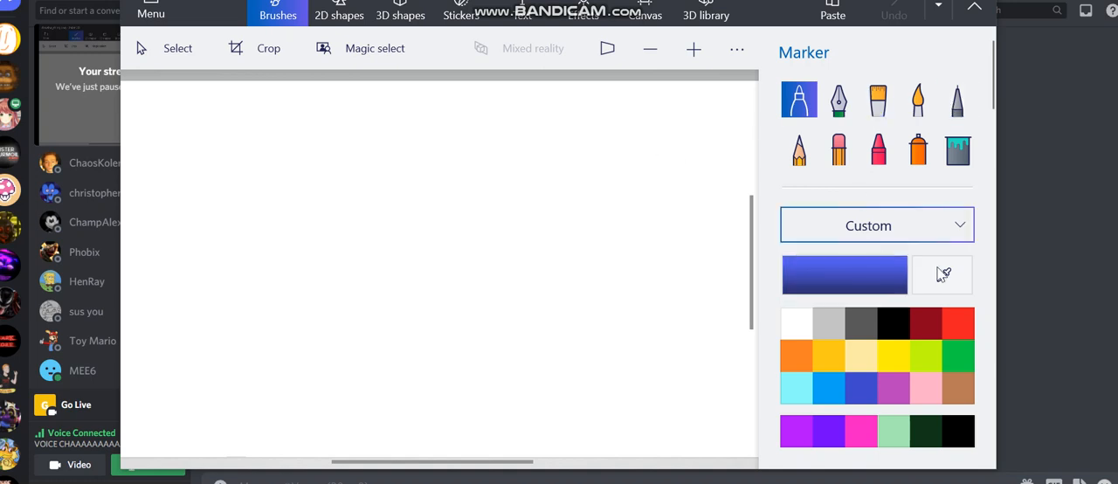
- Draw an oval head outline in black Marker and fill it solid black
click(894, 321)
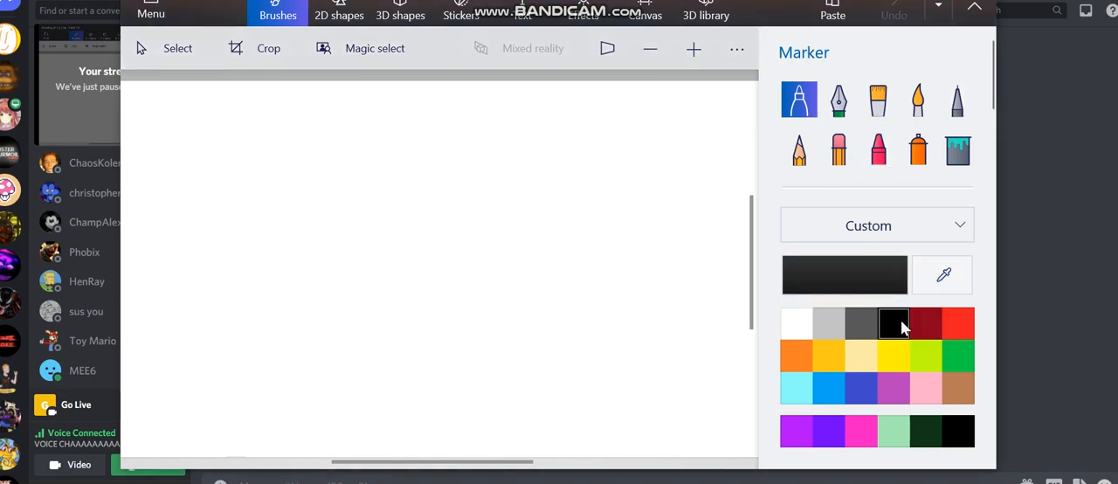
mouse_move(433, 247)
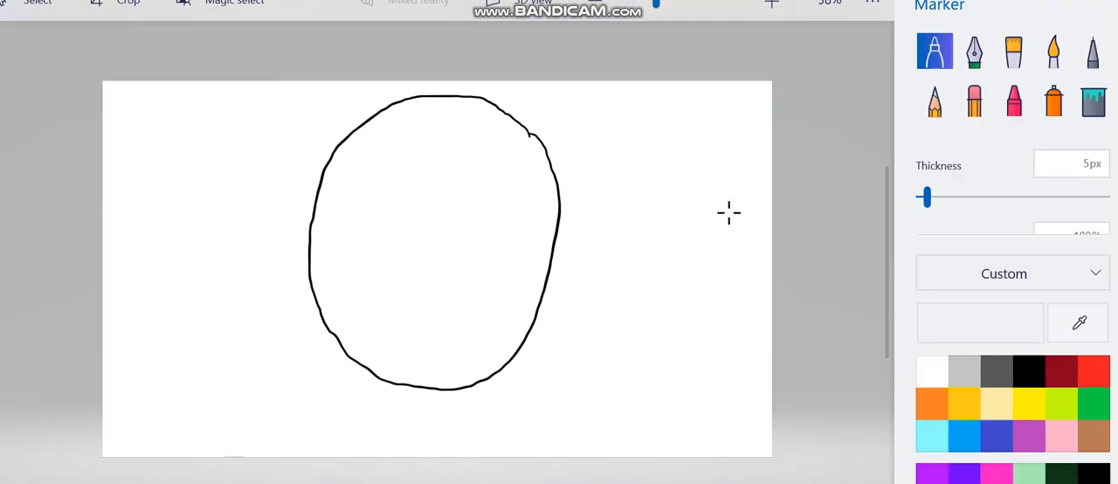
mouse_move(1086, 178)
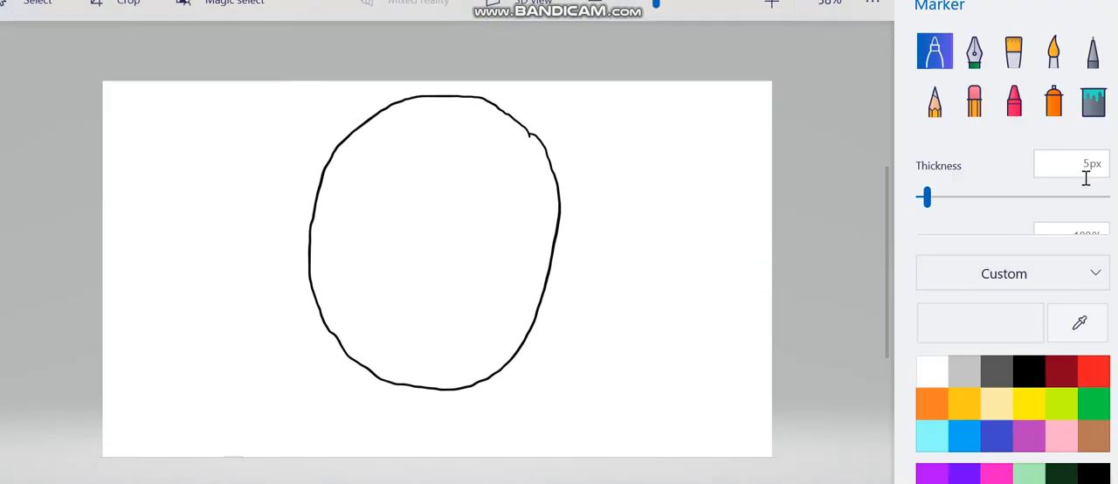
click(1091, 100)
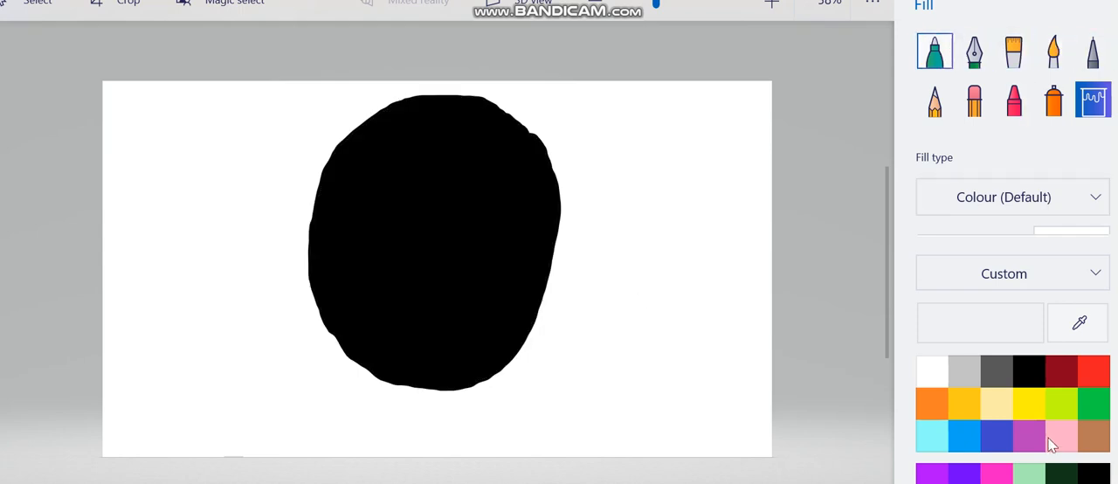
- Sketch the shoulder line right of the head and a clawed hand with arm at the left
click(934, 49)
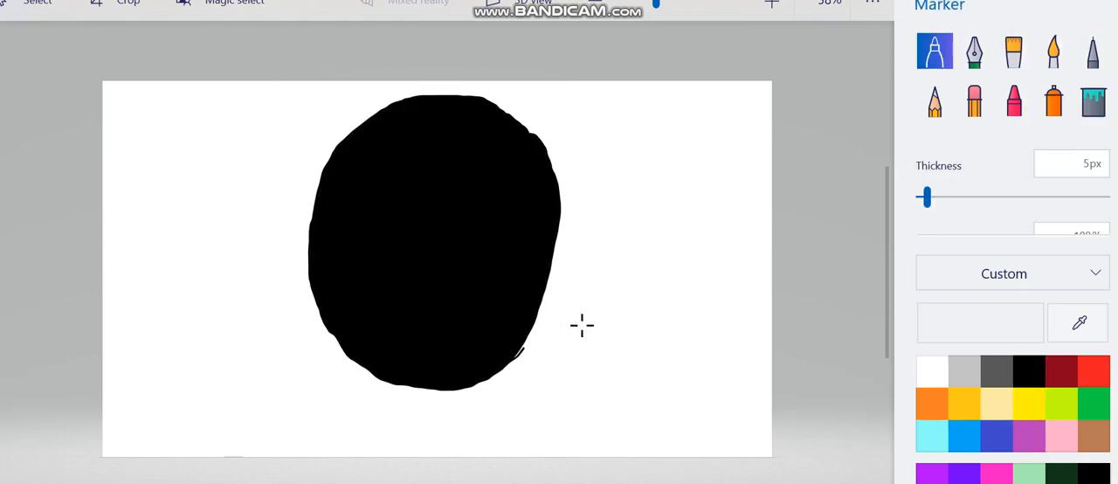
drag(524, 350, 768, 358)
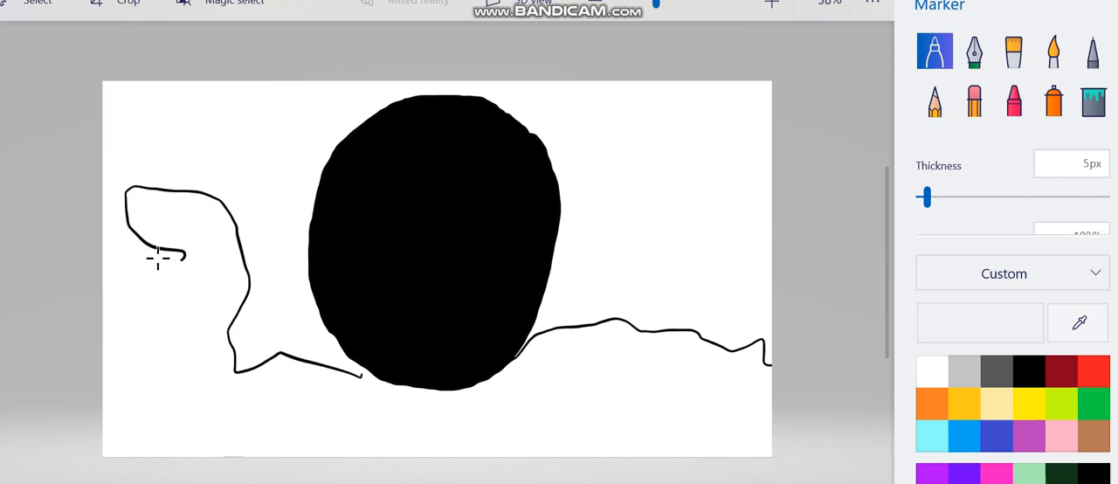
drag(160, 254, 271, 405)
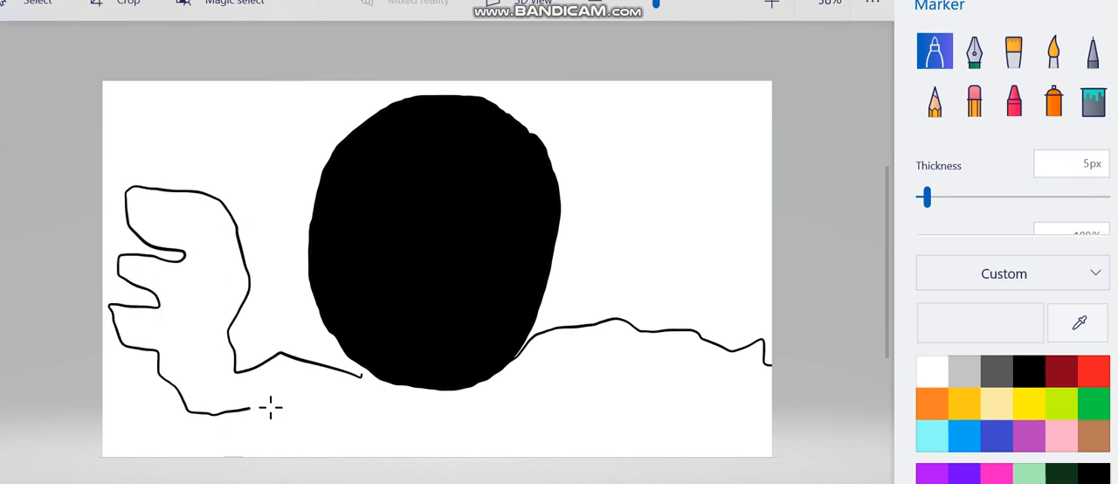
drag(245, 409, 336, 441)
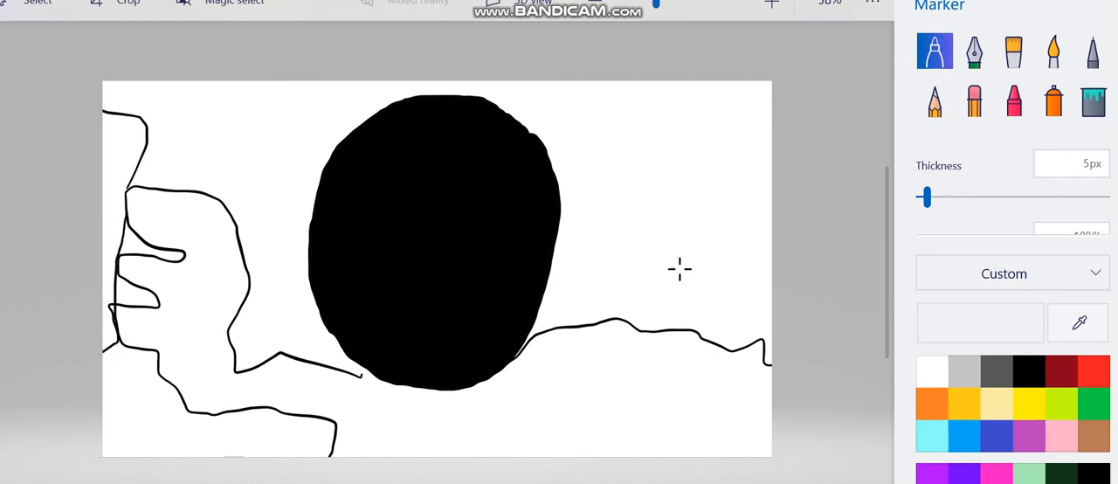
mouse_move(765, 422)
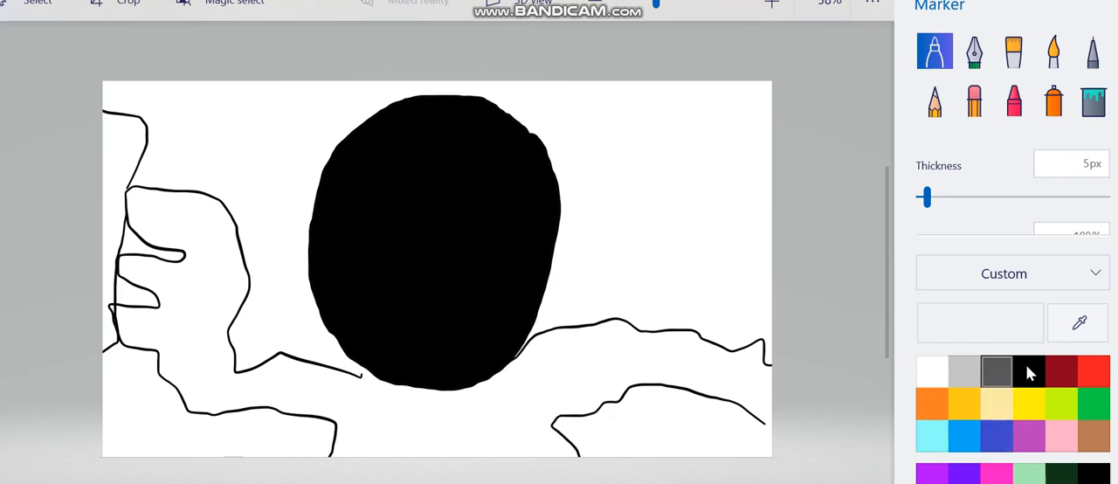
- Alternate between Fill and freehand with black to prepare filling the new outlines
click(1093, 99)
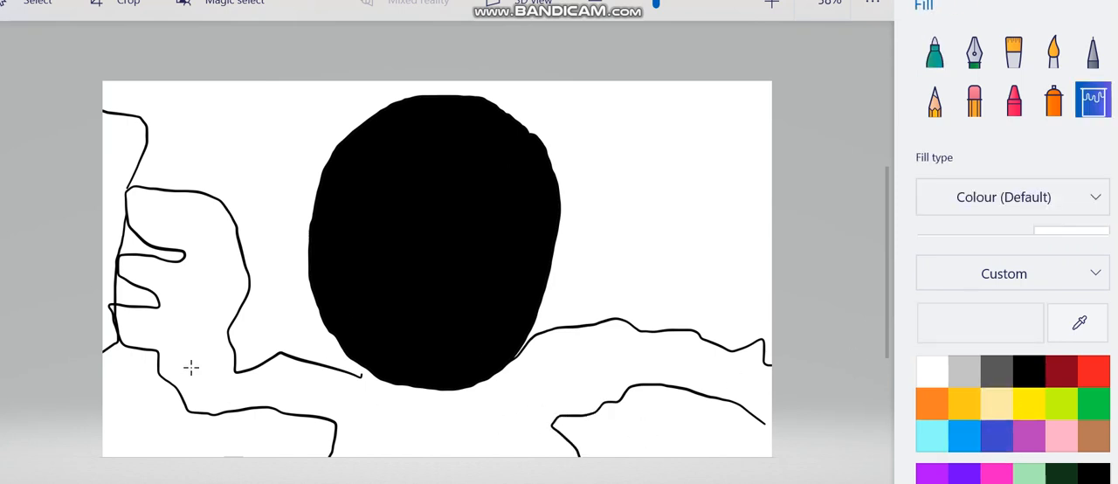
mouse_move(779, 302)
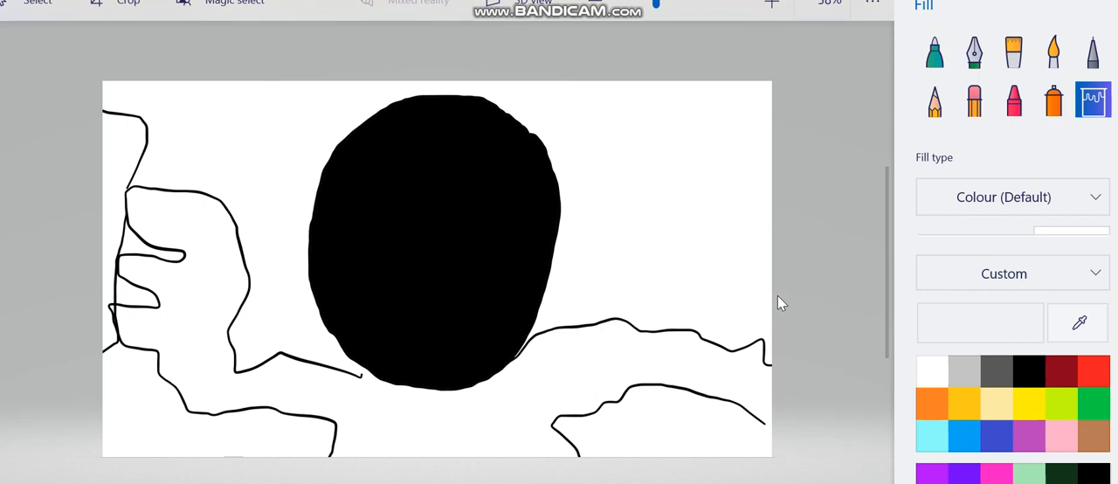
mouse_move(475, 433)
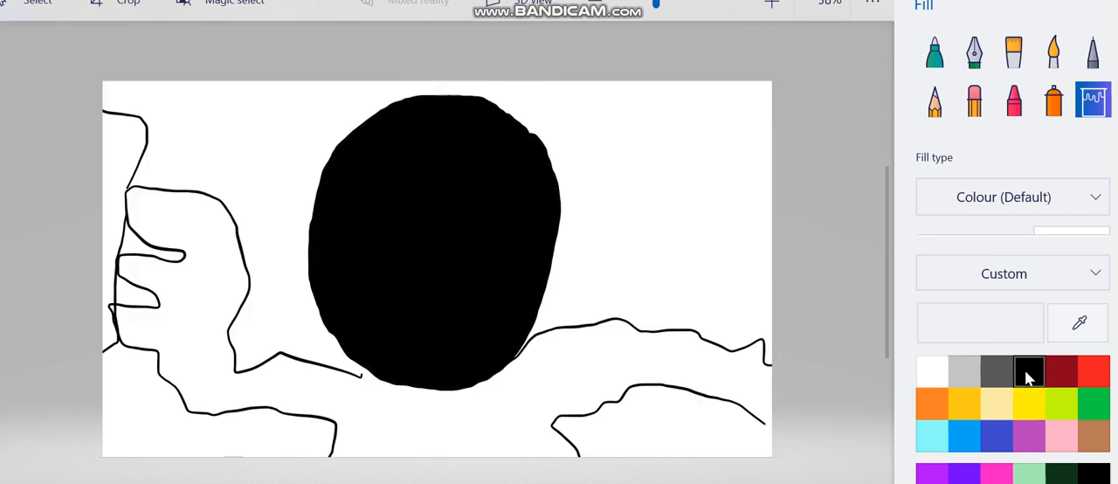
click(975, 98)
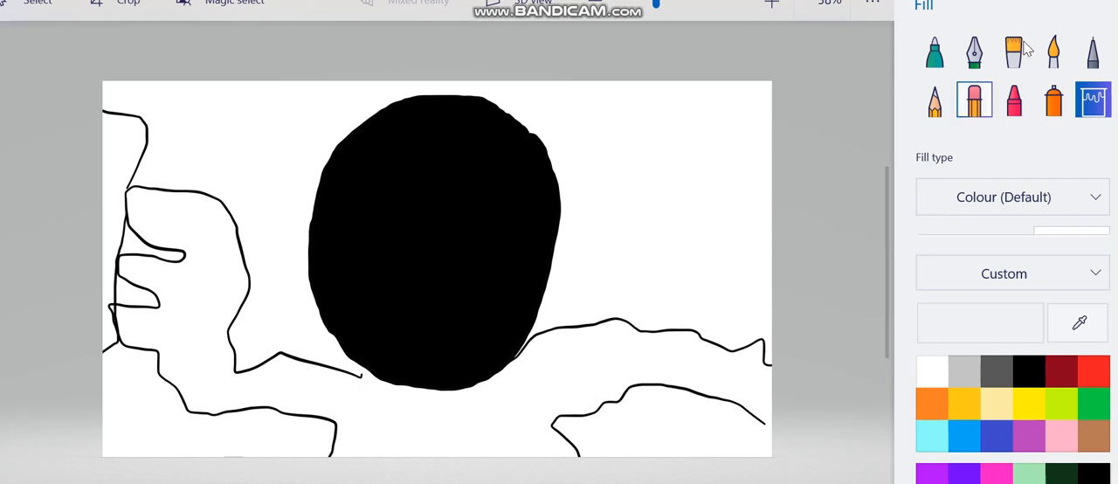
click(934, 50)
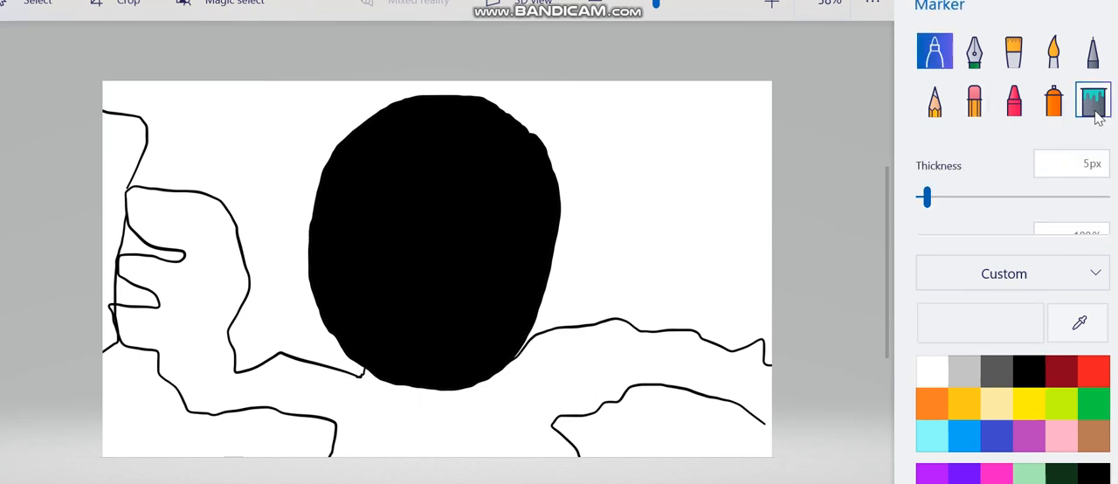
click(1093, 100)
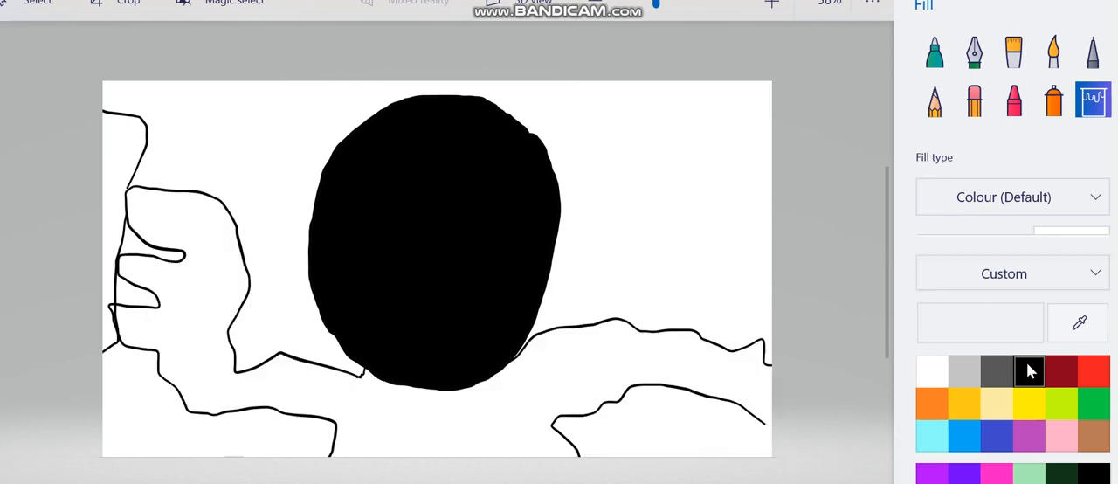
click(934, 49)
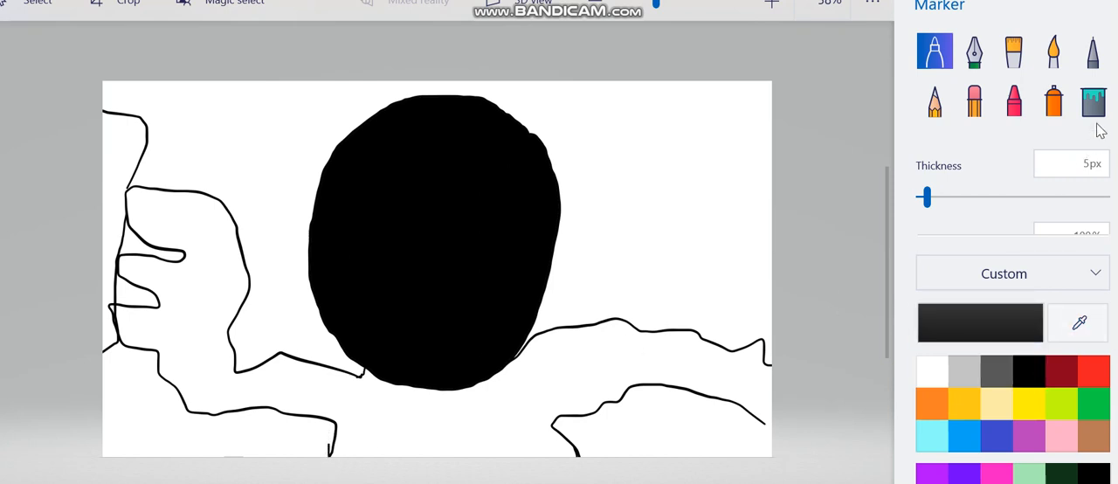
- Fill the body black and the banana yellow, then add white angry eyes and a snarling mouth
click(1094, 99)
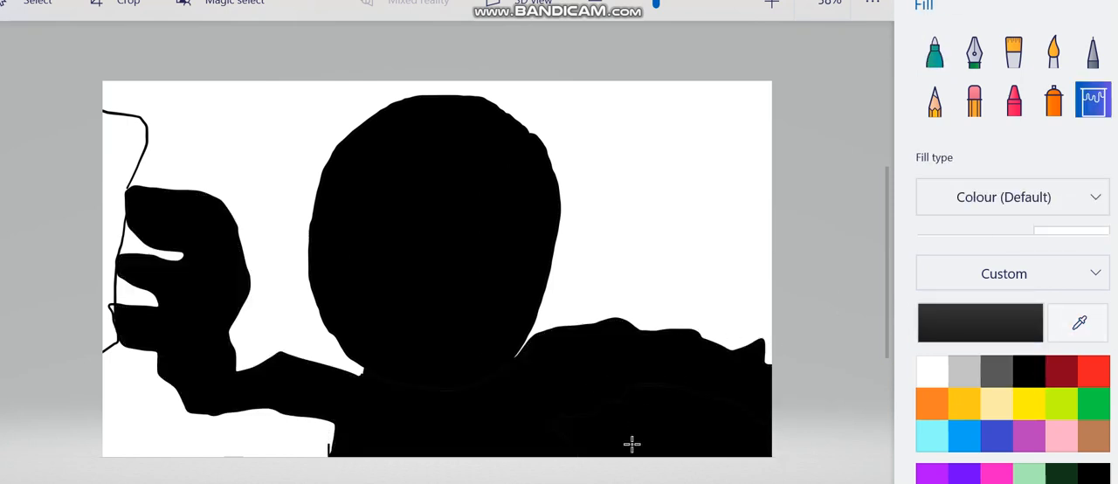
click(1029, 401)
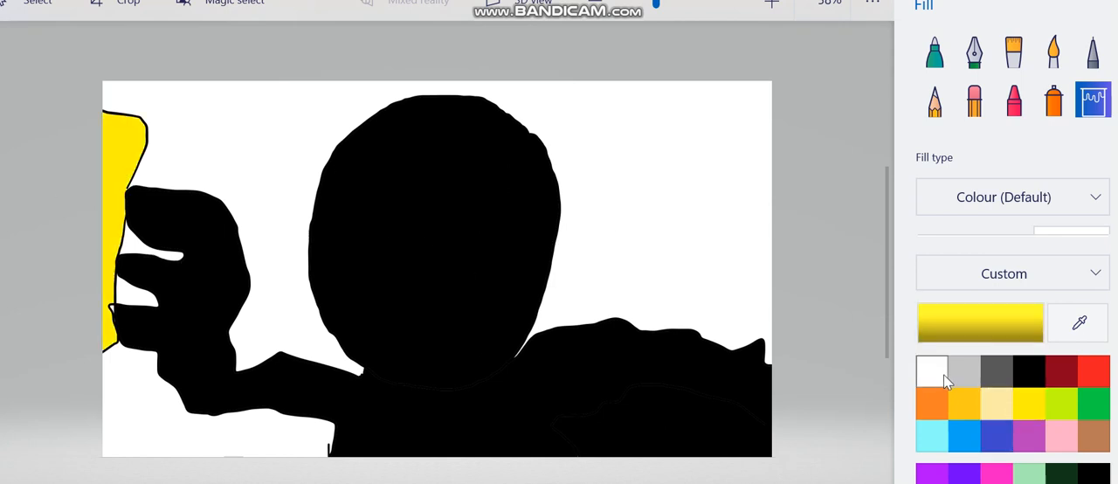
click(933, 49)
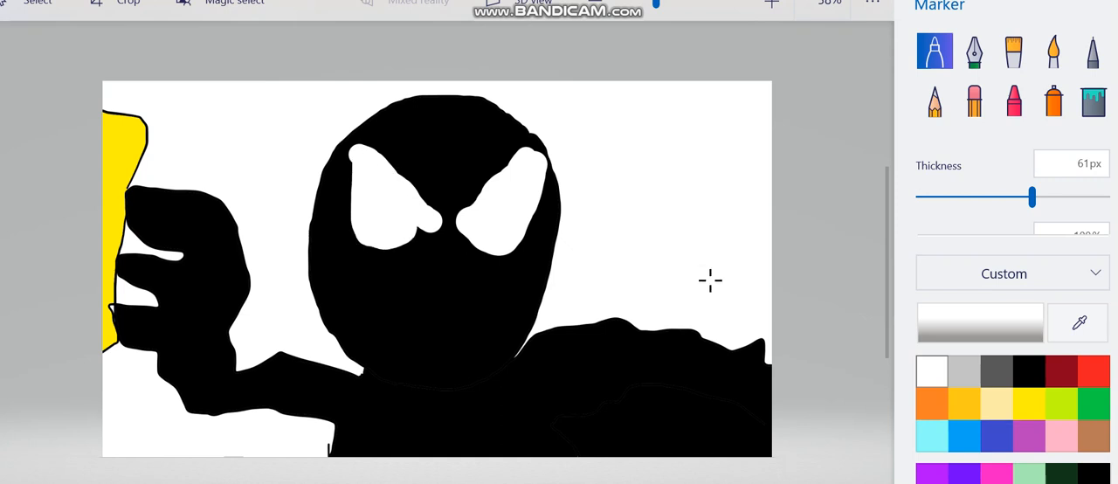
mouse_move(400, 319)
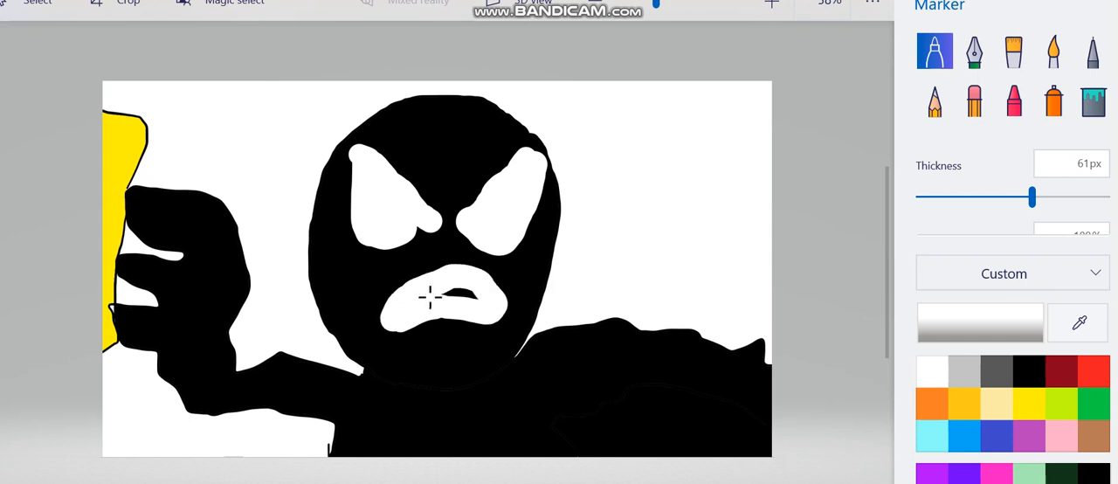
click(772, 12)
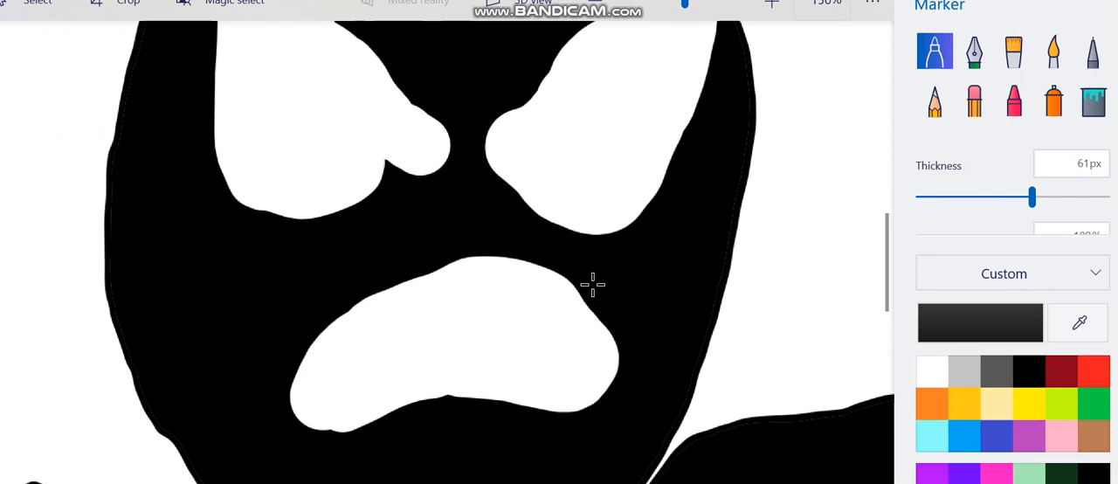
mouse_move(950, 206)
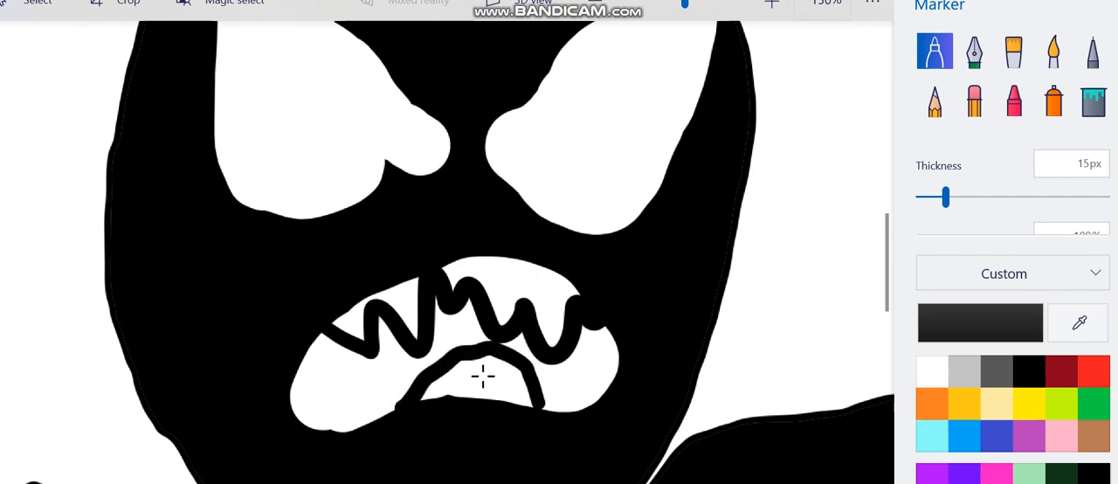
- Draw zigzag teeth in the mouth and colour the tongue red
click(1093, 370)
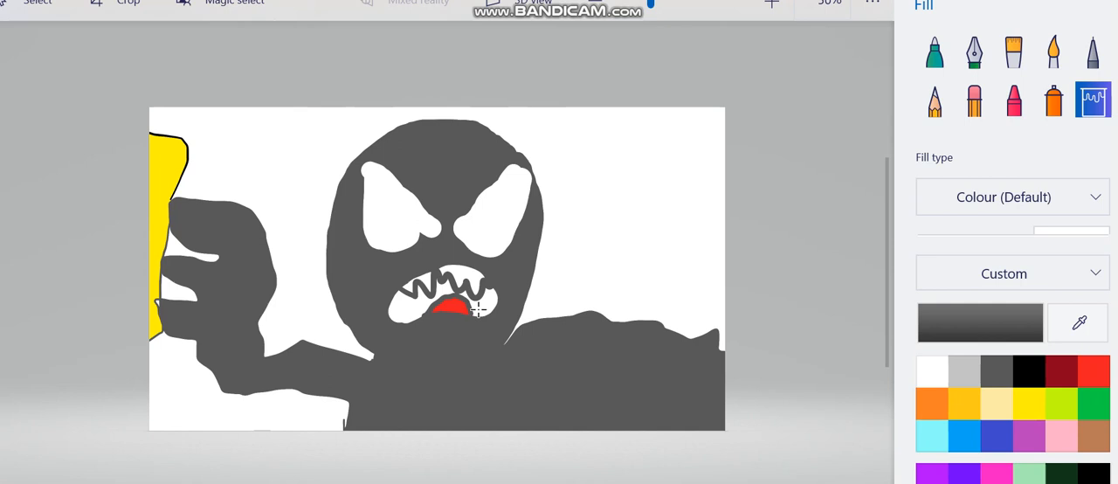
- Fill the mouth interior black and the white background areas blue
click(411, 306)
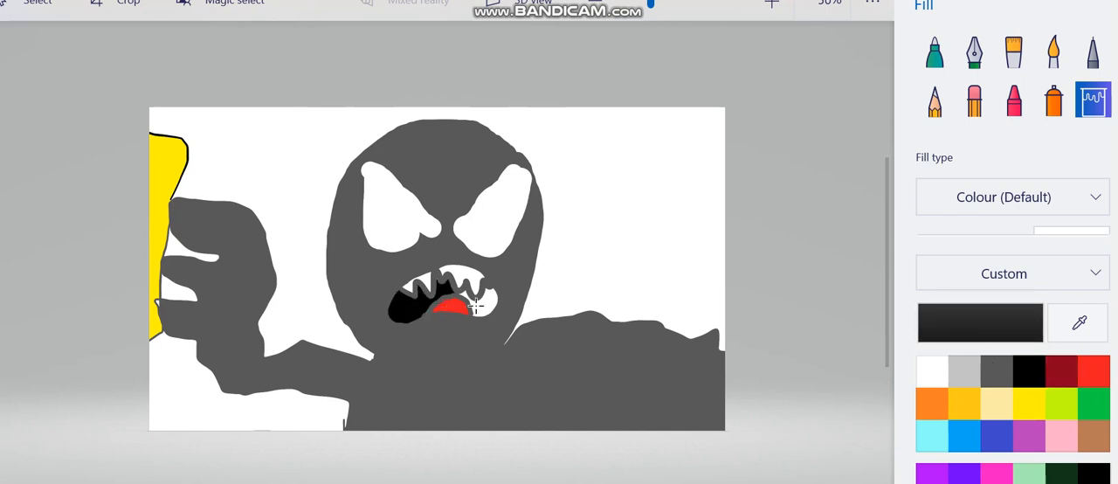
click(1062, 372)
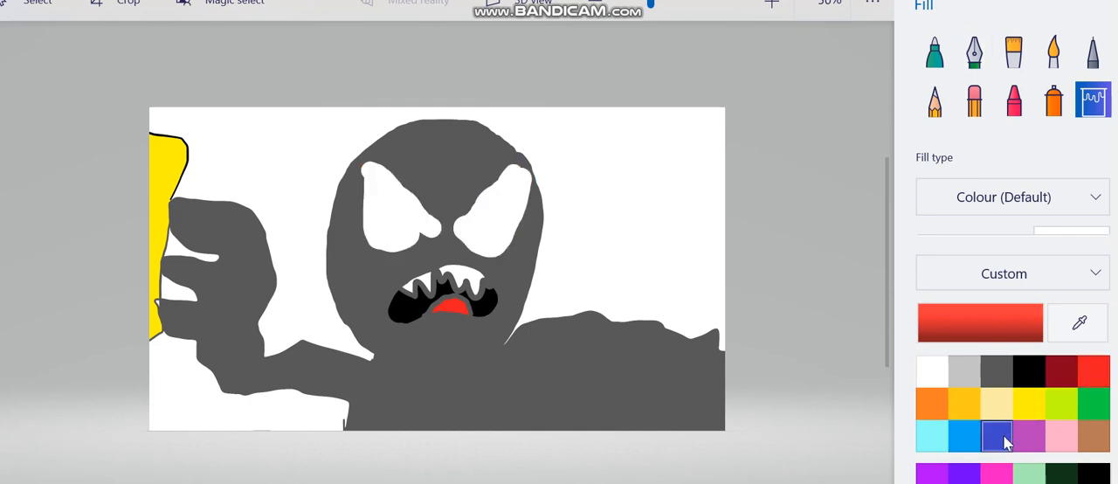
click(996, 437)
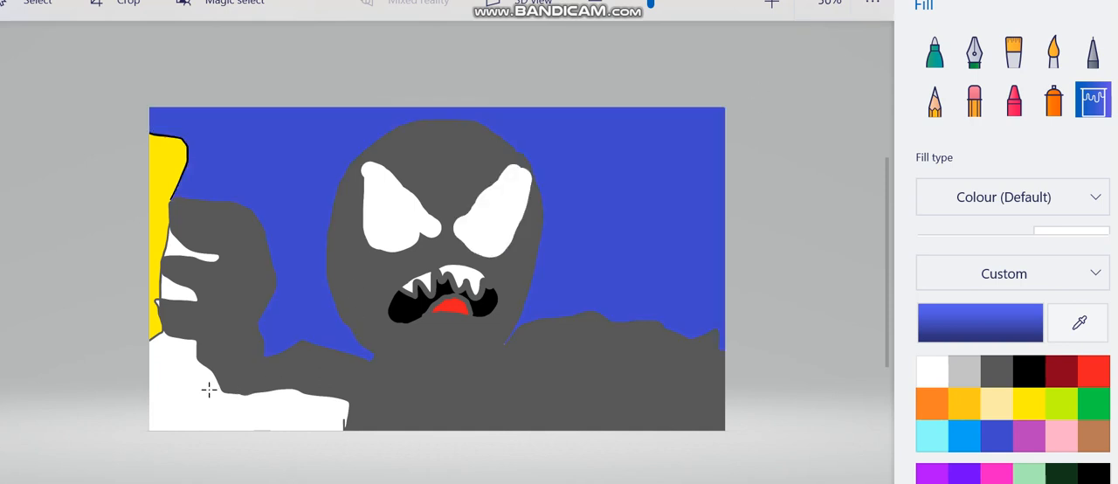
click(295, 243)
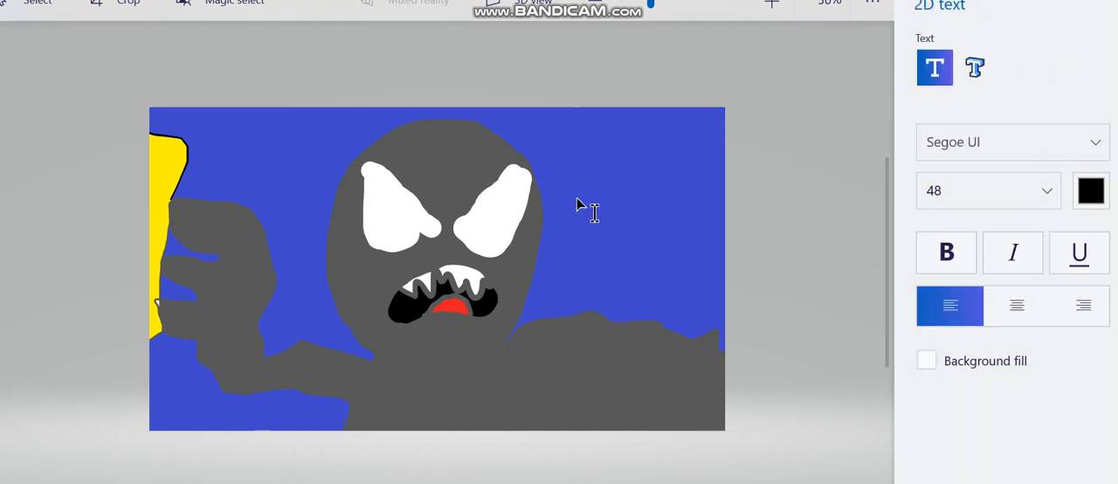
- Type the caption 'i am vemon' and move it below Venom's face
text(I am)
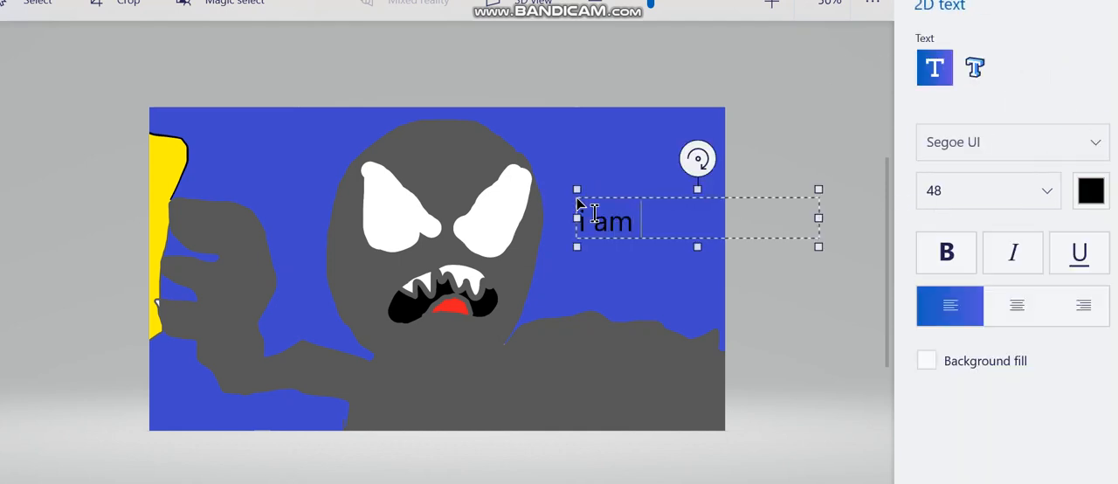
drag(699, 220, 451, 417)
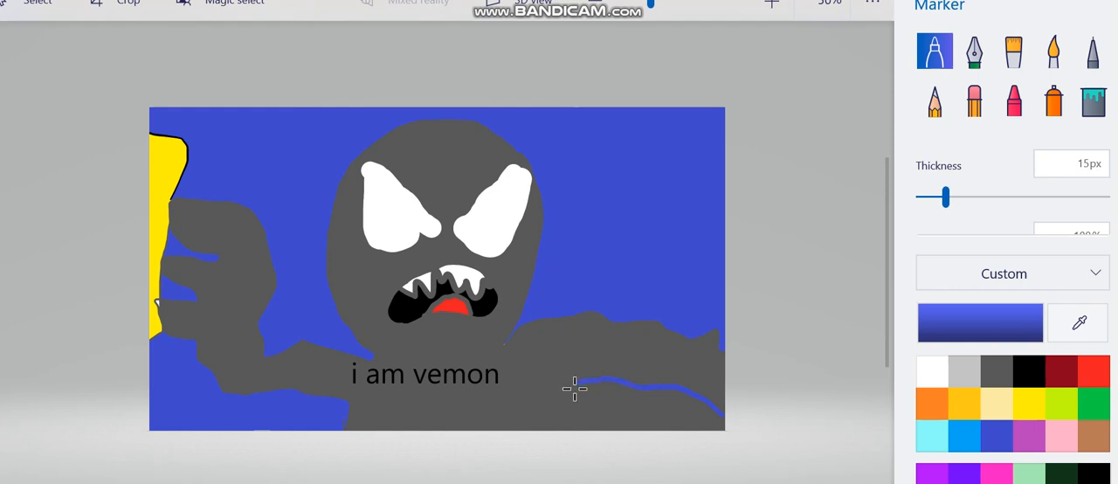
- Start covering the drawing with blue using Fill
click(1093, 100)
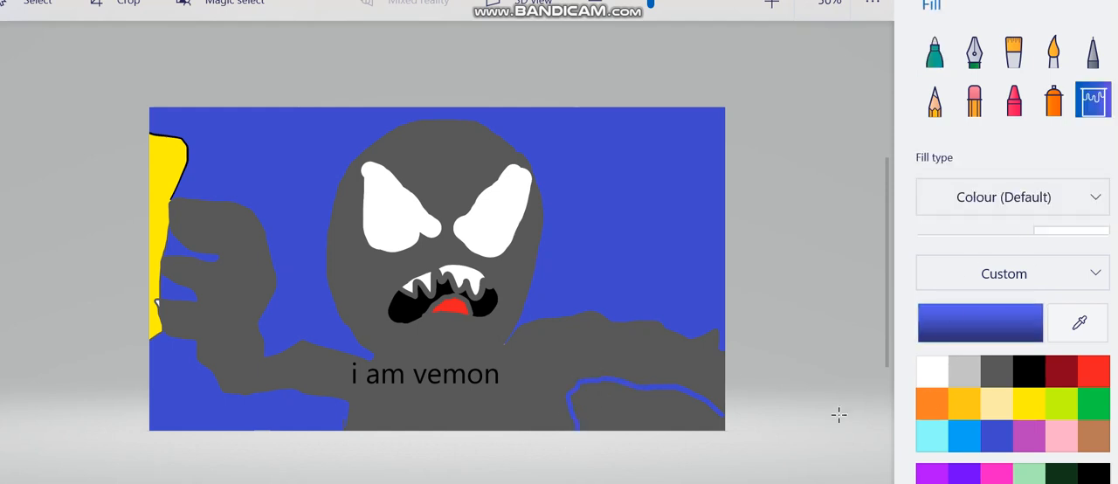
click(601, 248)
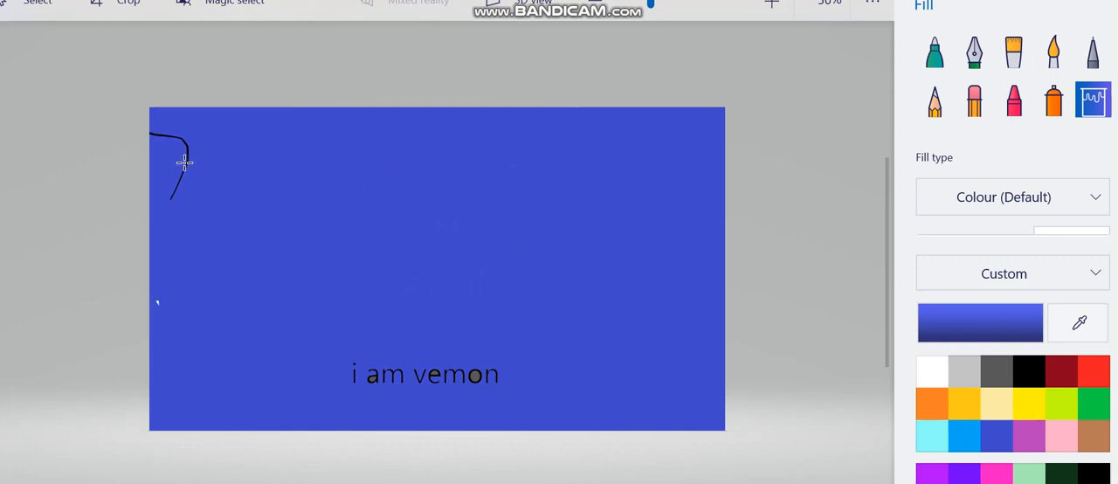
- Paint over the leftover caption and lines so the canvas is plain
click(933, 51)
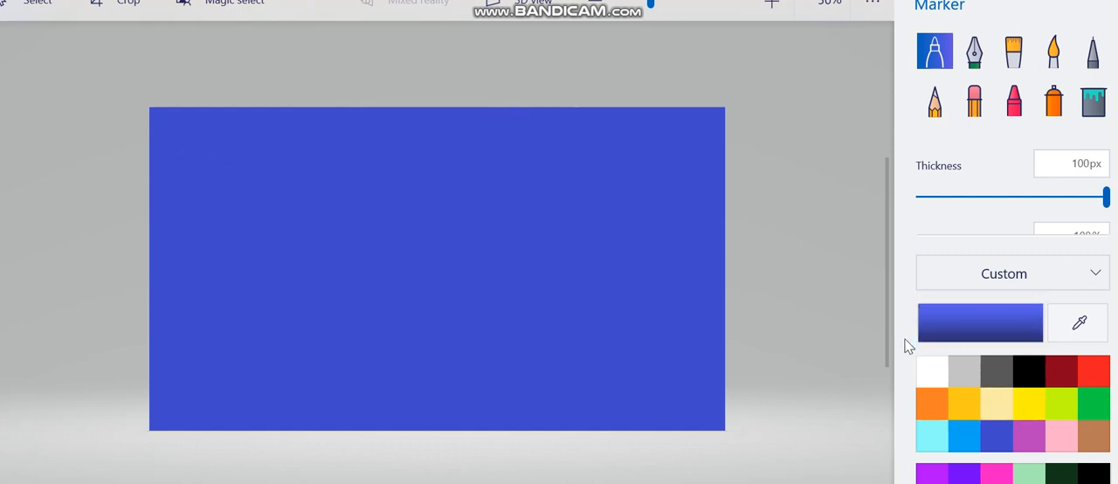
click(1094, 100)
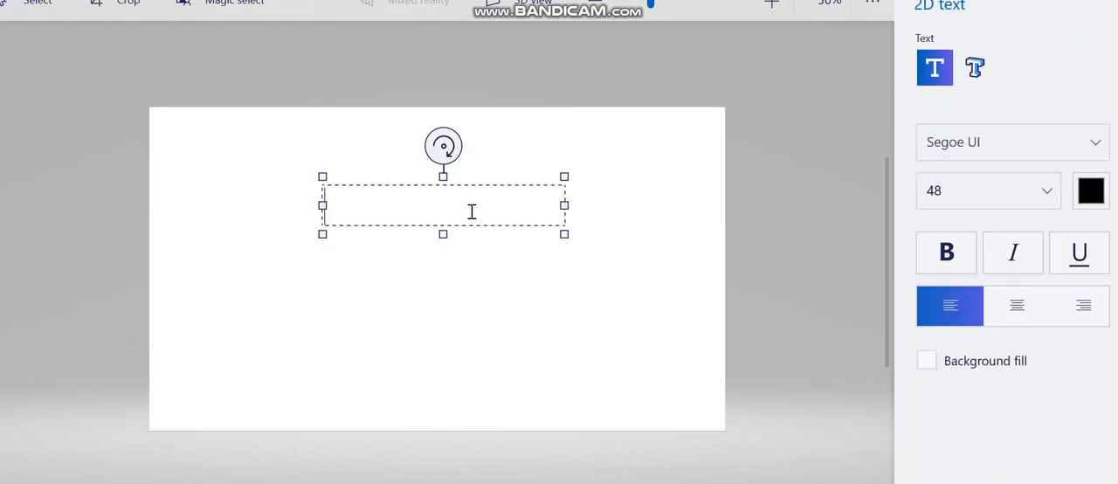
- Add the message 'Thanks 4 drawin meh. :)' on one line near the canvas centre and apply it
text(Thanks)
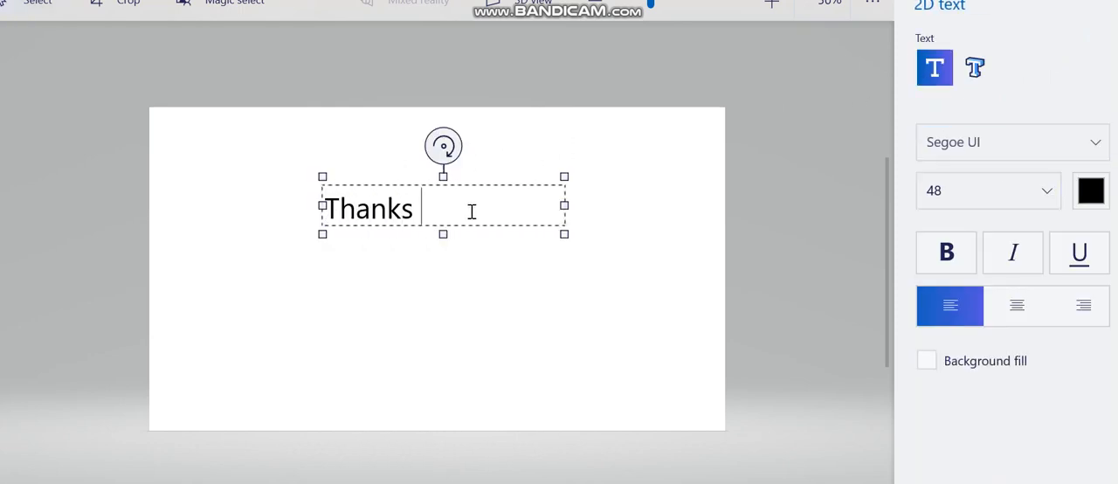
text(4 drawin)
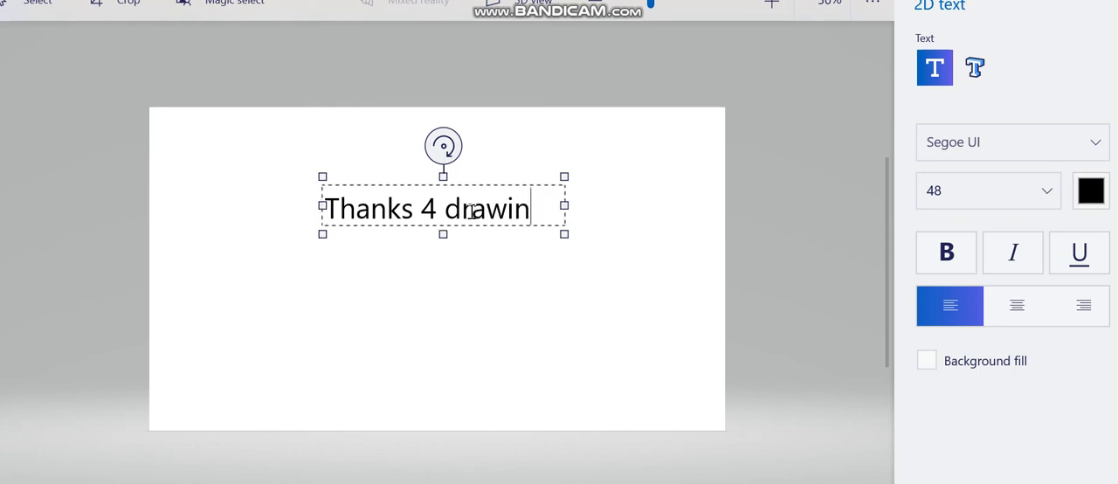
text(meh. :))
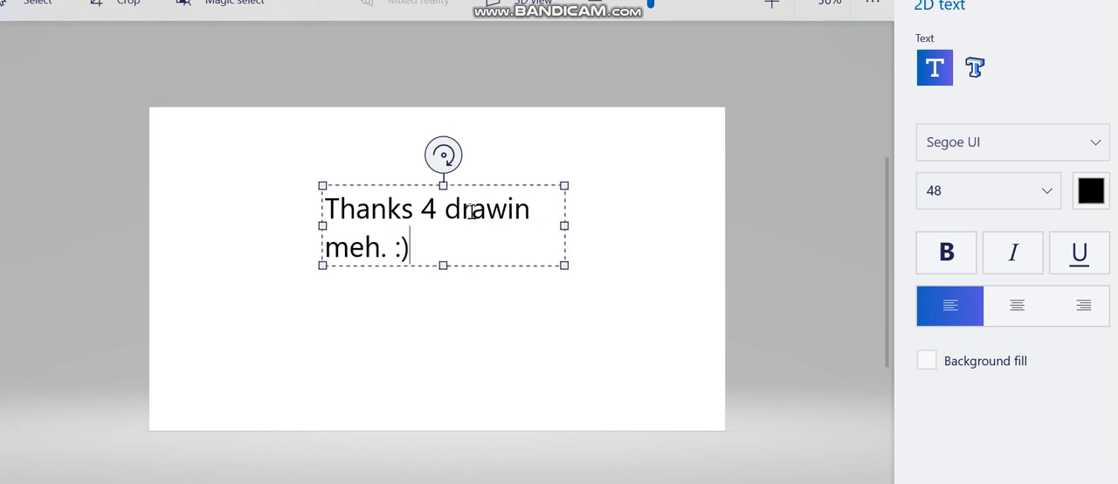
drag(563, 225, 765, 225)
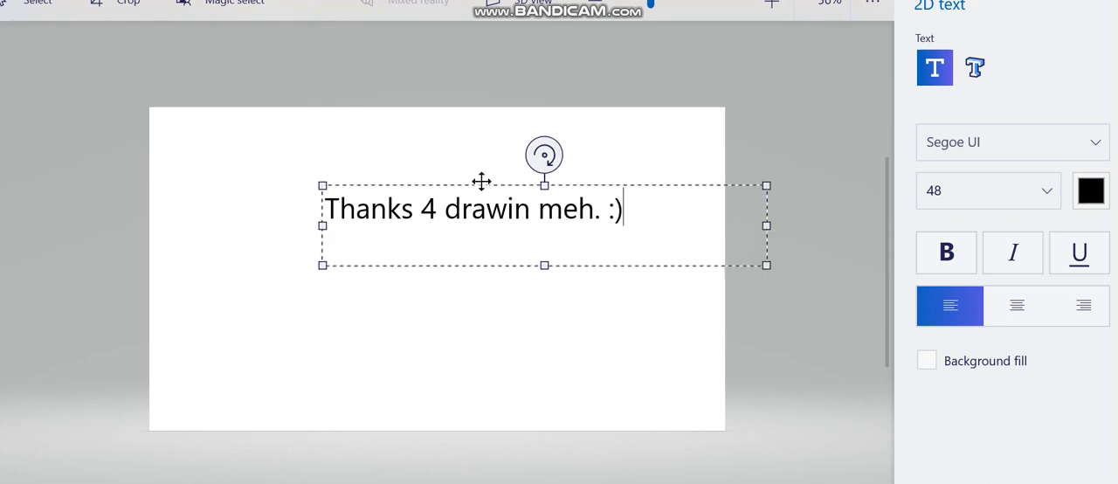
drag(480, 181, 498, 253)
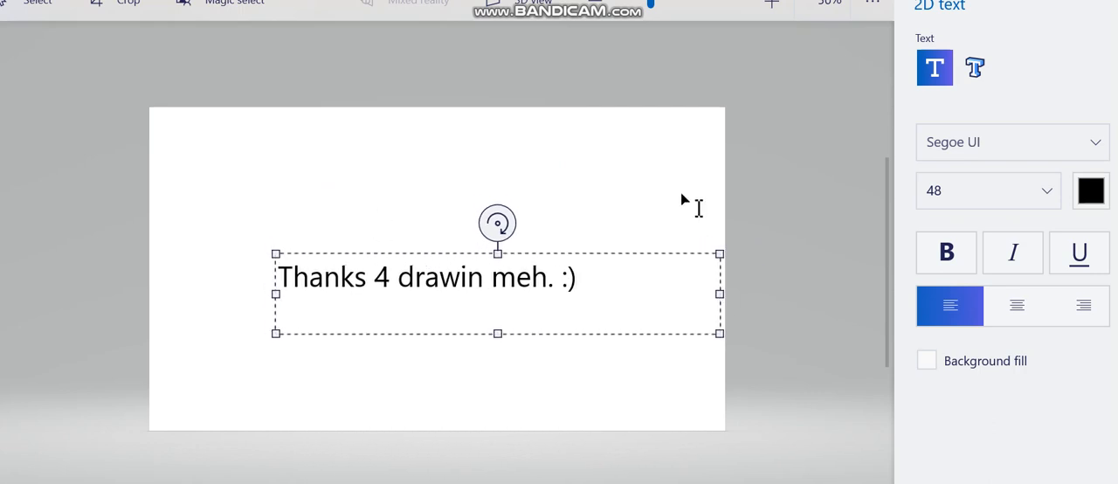
click(730, 224)
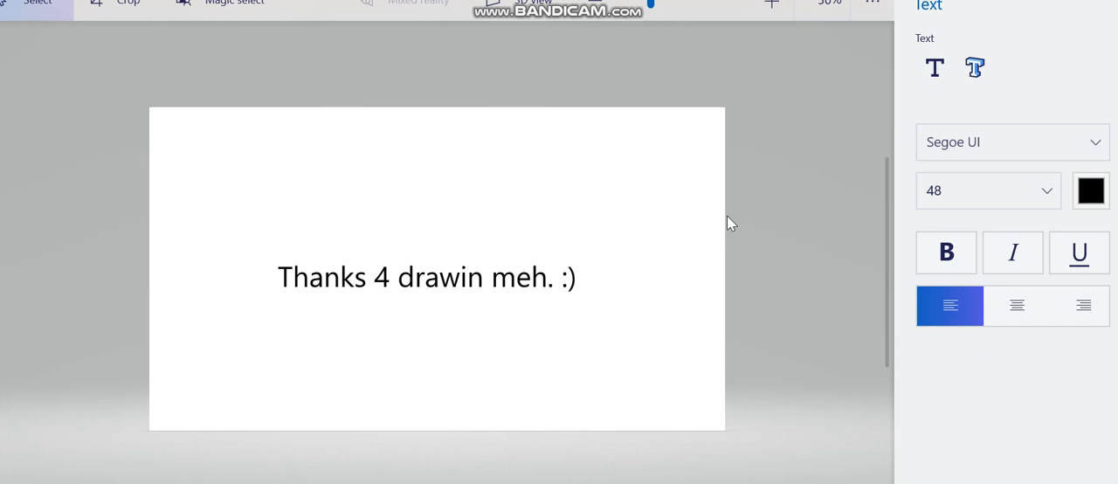
mouse_move(505, 226)
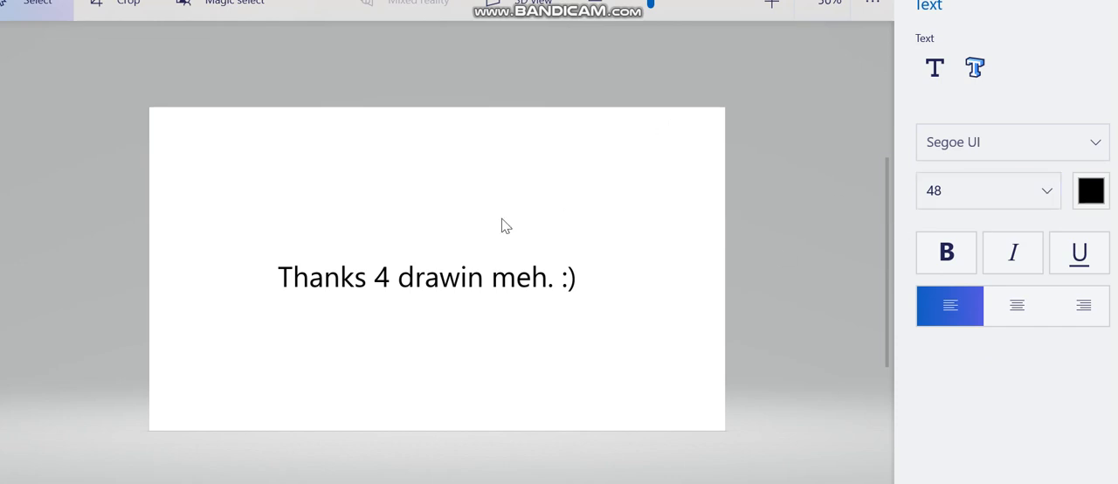
mouse_move(269, 276)
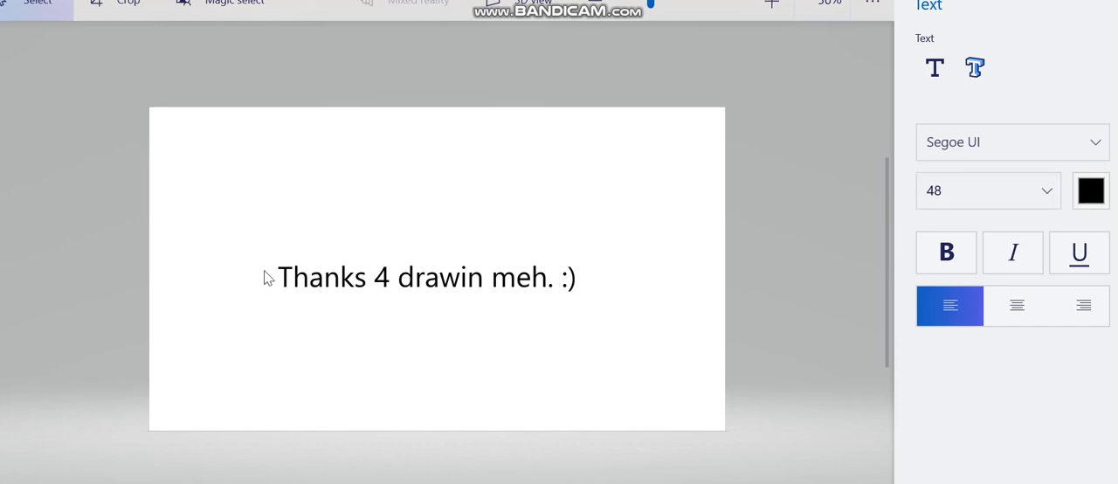
drag(265, 241, 341, 313)
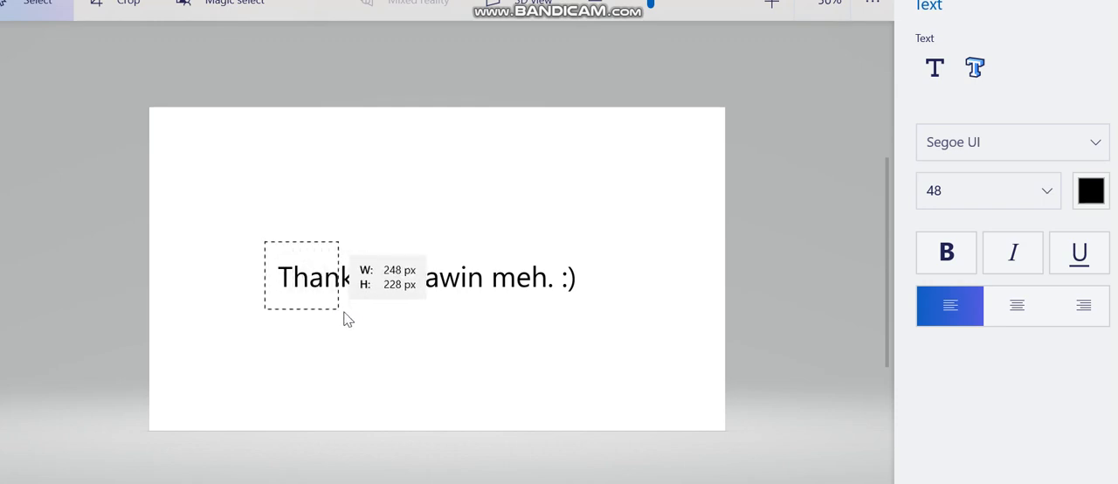